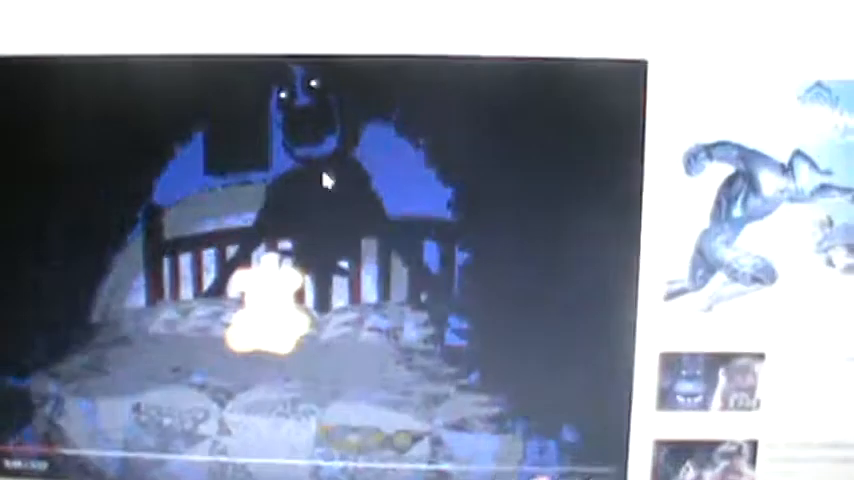
# Step: Switch the glowing teddy bear bedroom video to full-screen playback
pyautogui.click(608, 448)
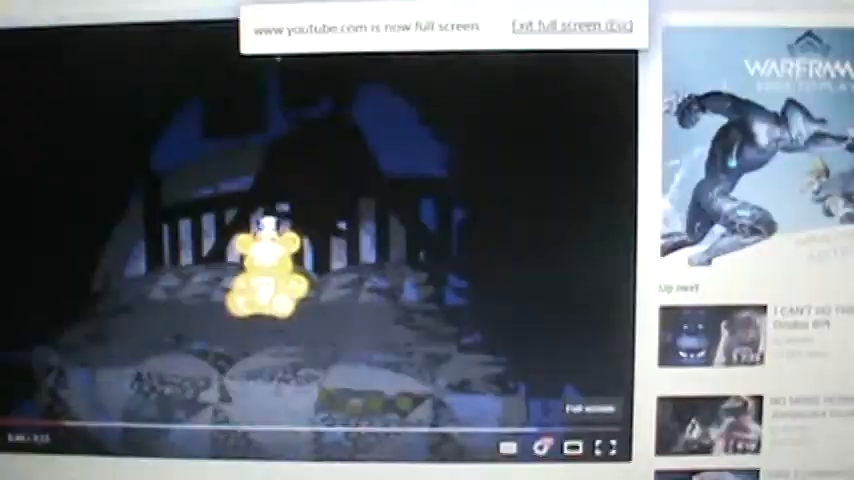